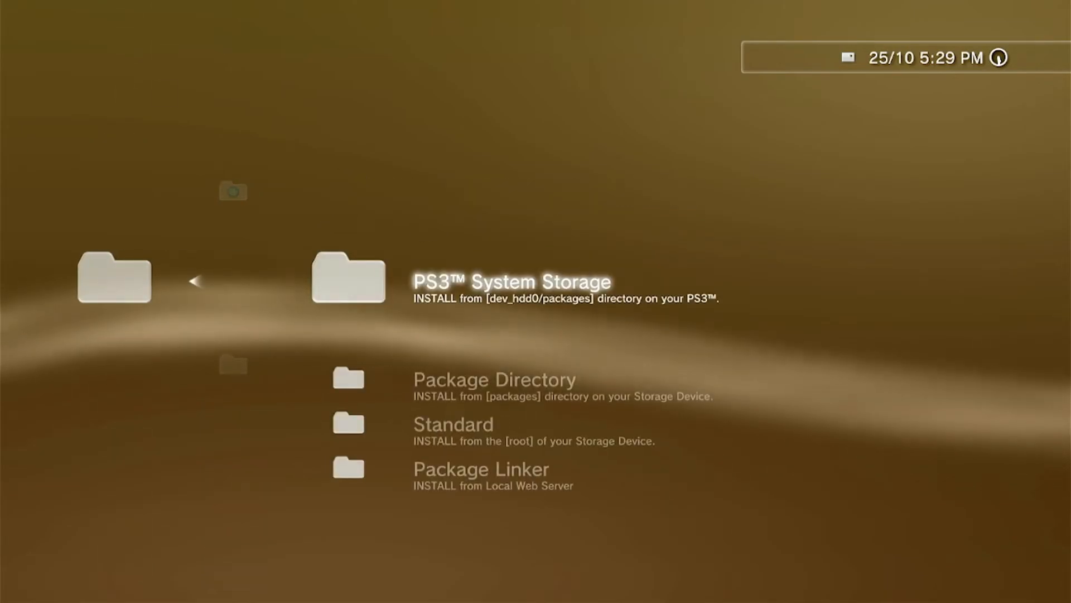
Step: Browse the .pkg files on PS3 System Storage to find the PKGi PS3 package
left_click(347, 279)
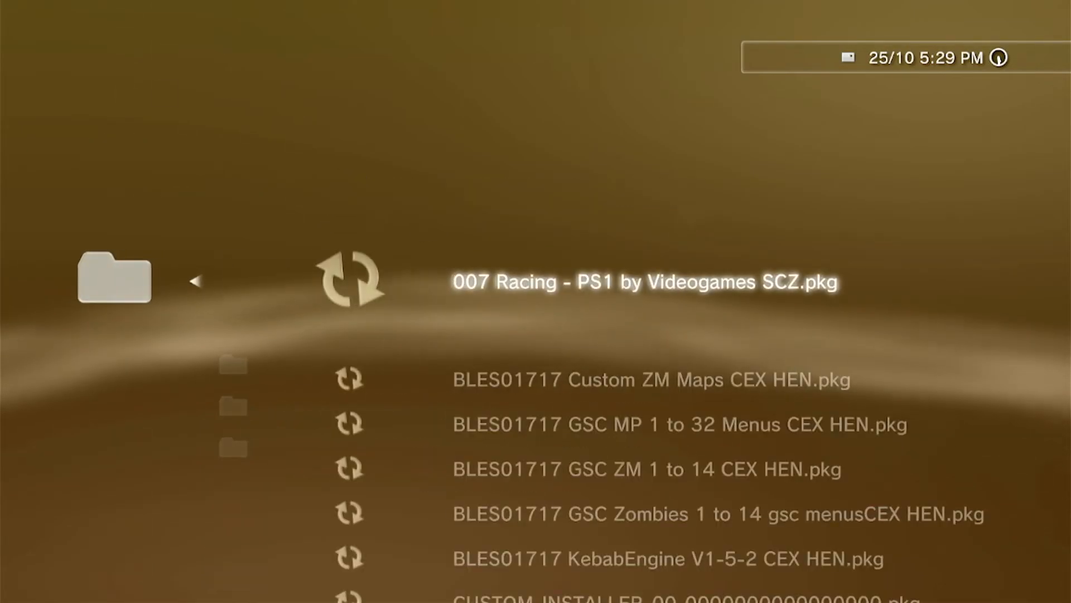
scroll("down", 3)
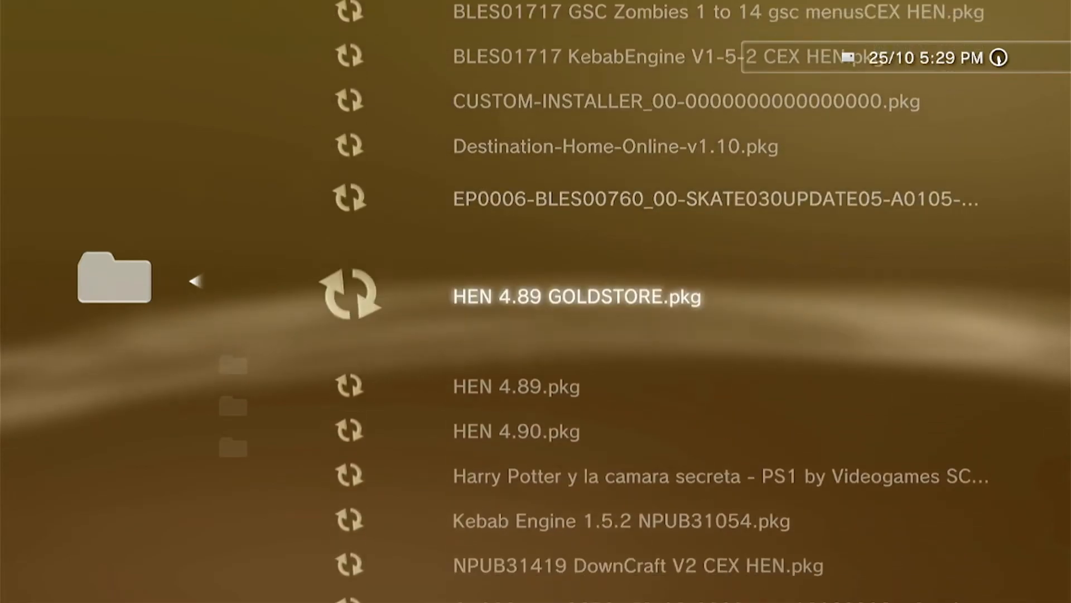
scroll("down", 3)
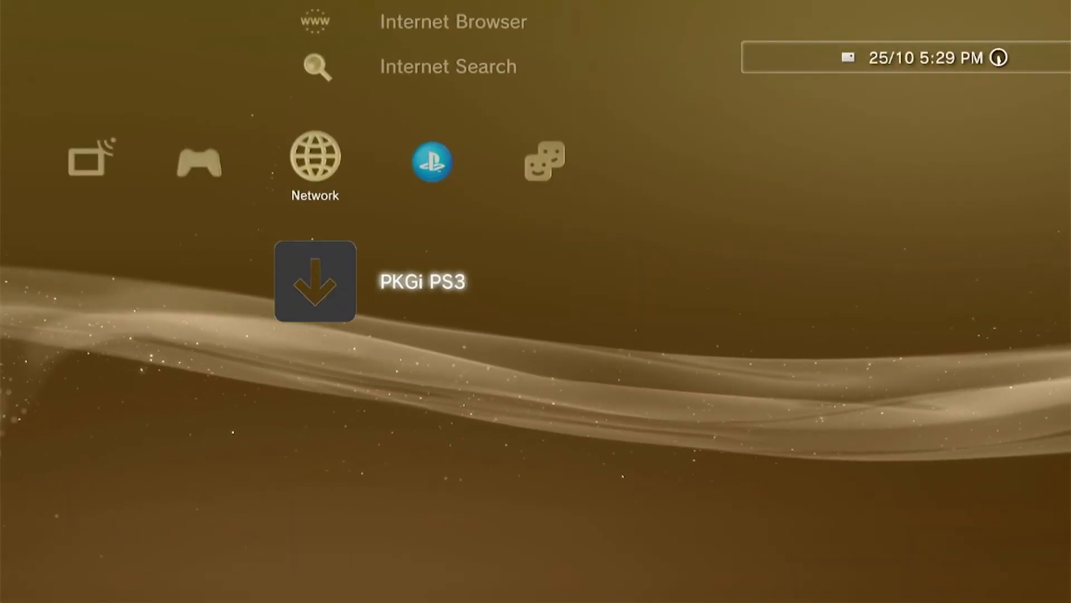
Step: Launch PKGi PS3 from the Network column, showing its Games catalogue
left_click(316, 285)
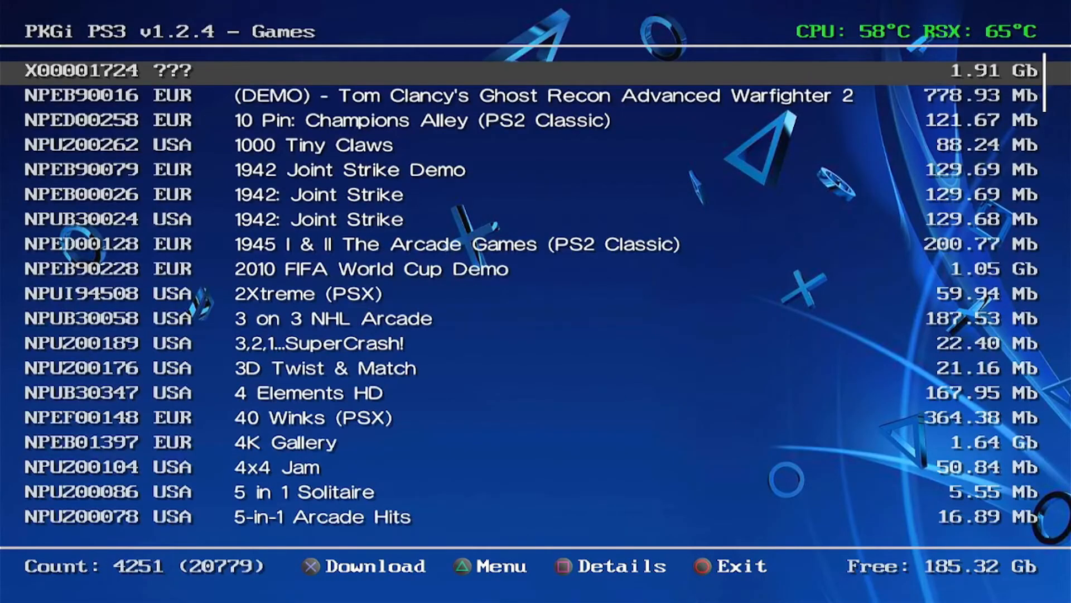